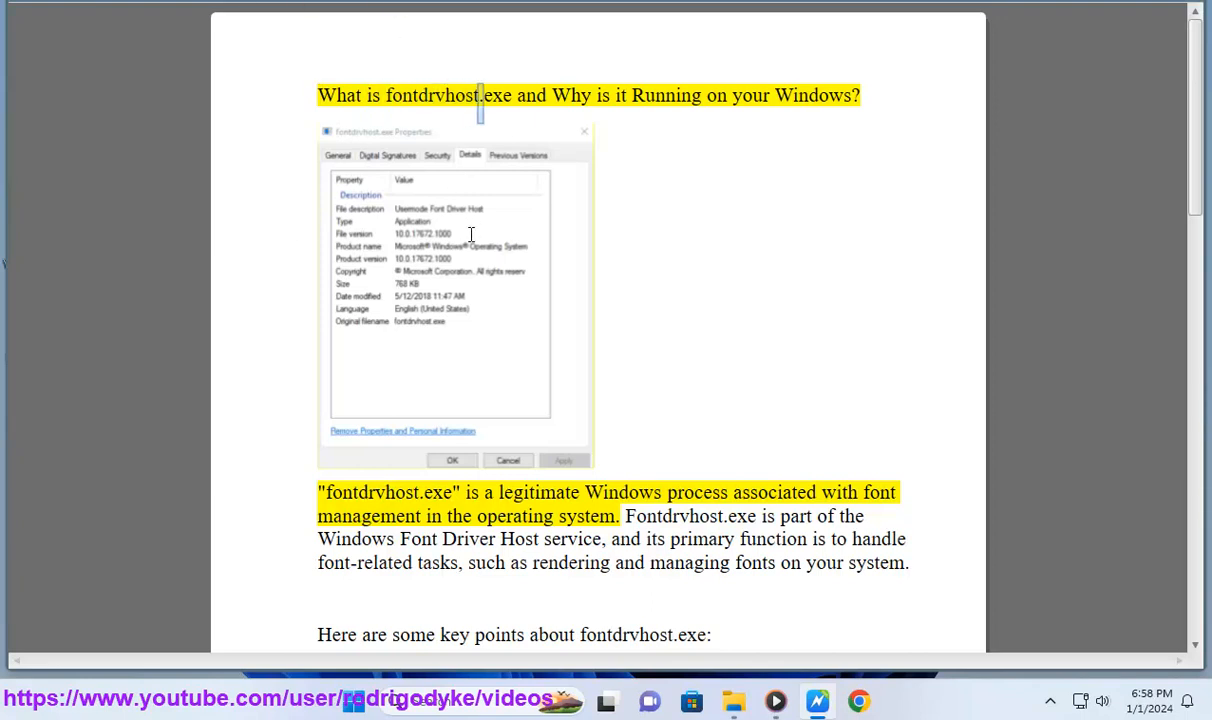
# - Read the fontdrvhost.exe article aloud from its title down to the key points list
pyautogui.doubleClick(813, 95)
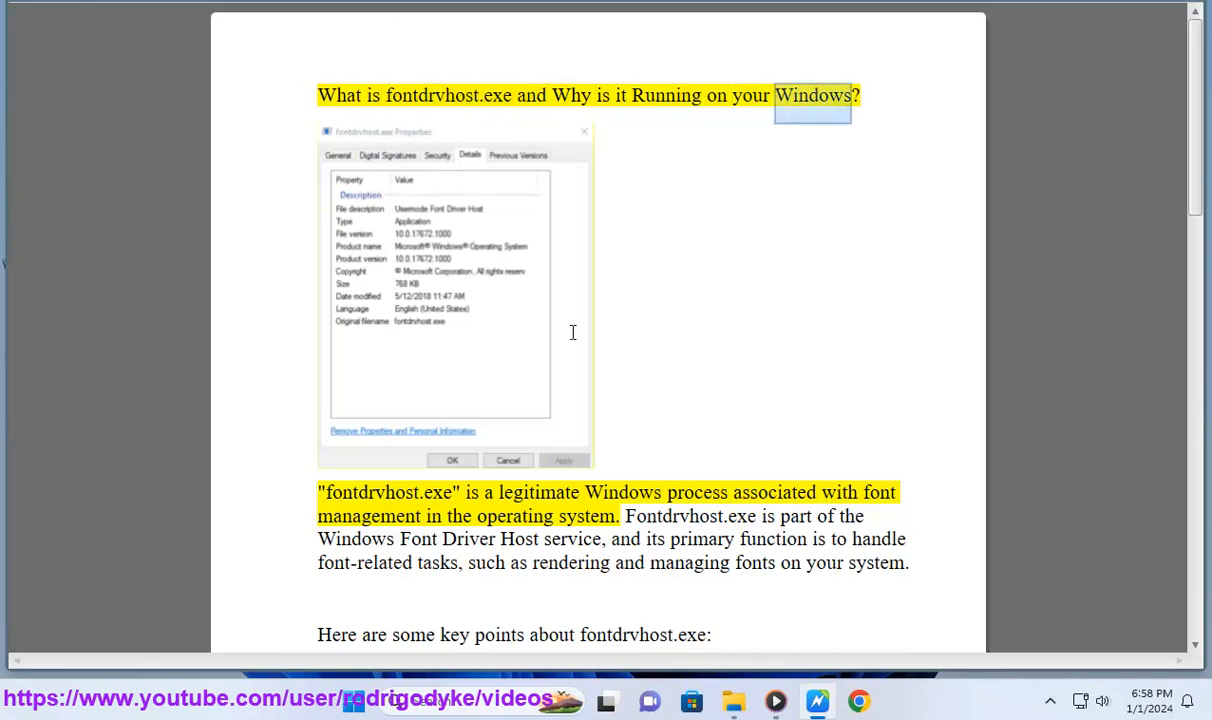
pyautogui.doubleClick(538, 492)
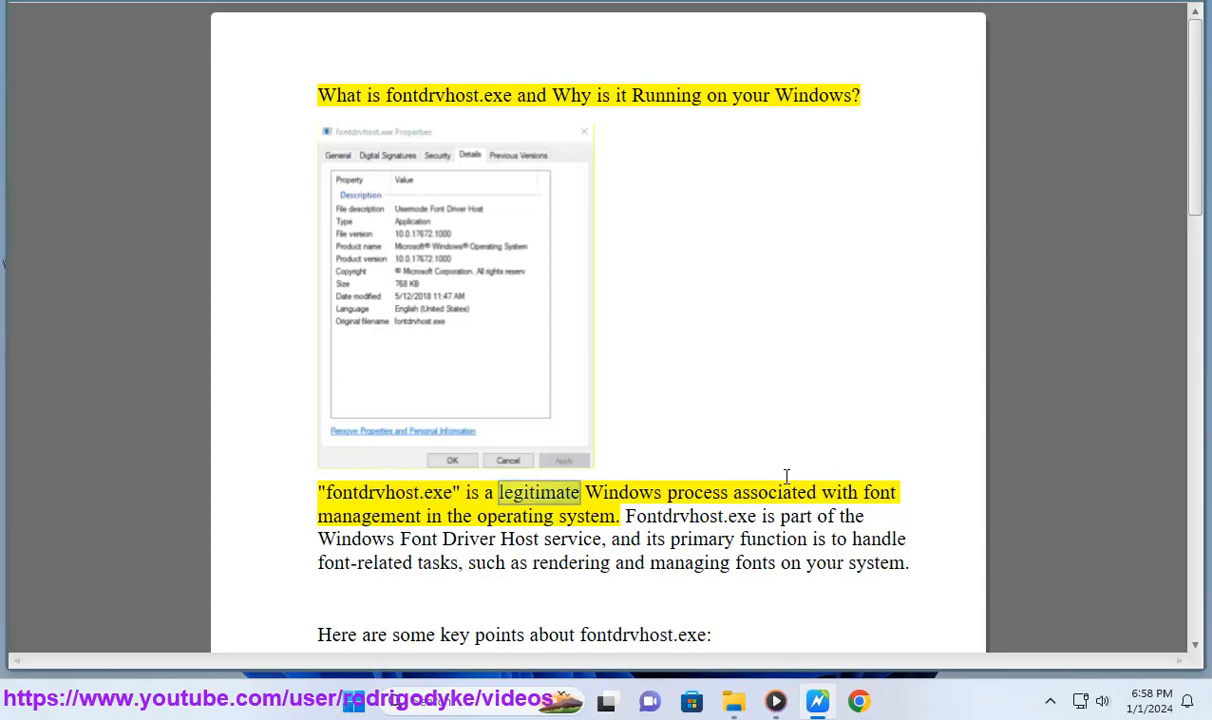
pyautogui.scroll(-3)
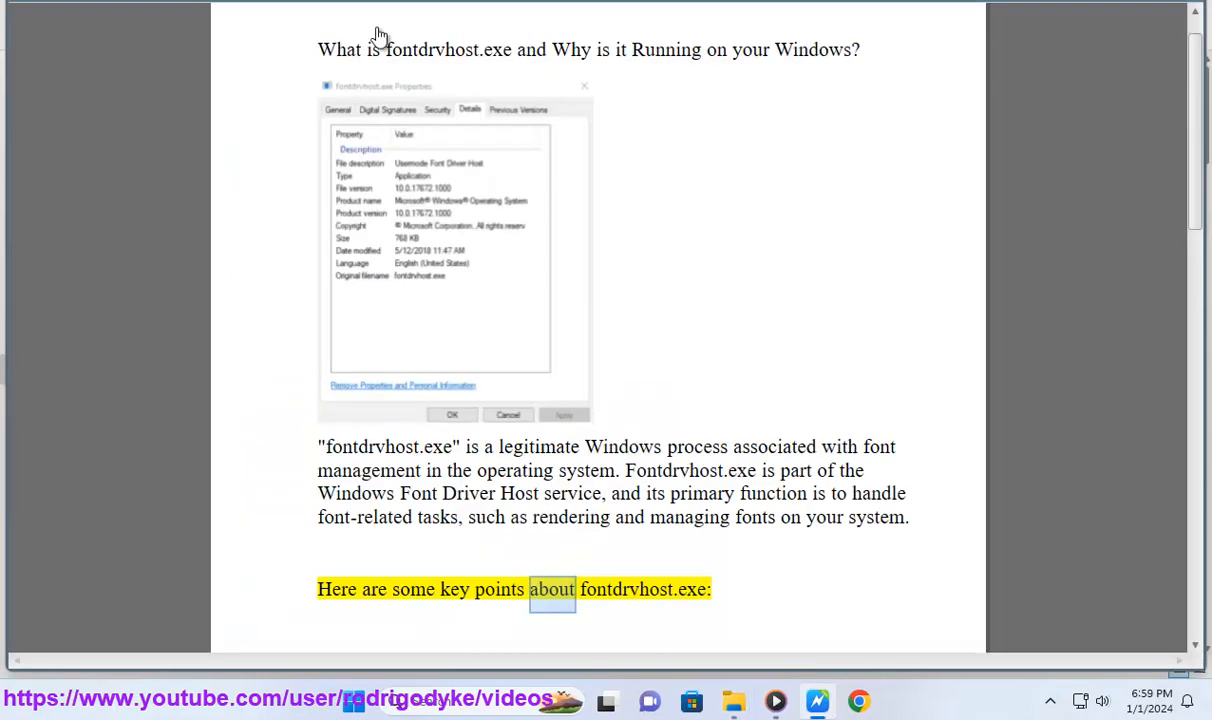
pyautogui.scroll(-3)
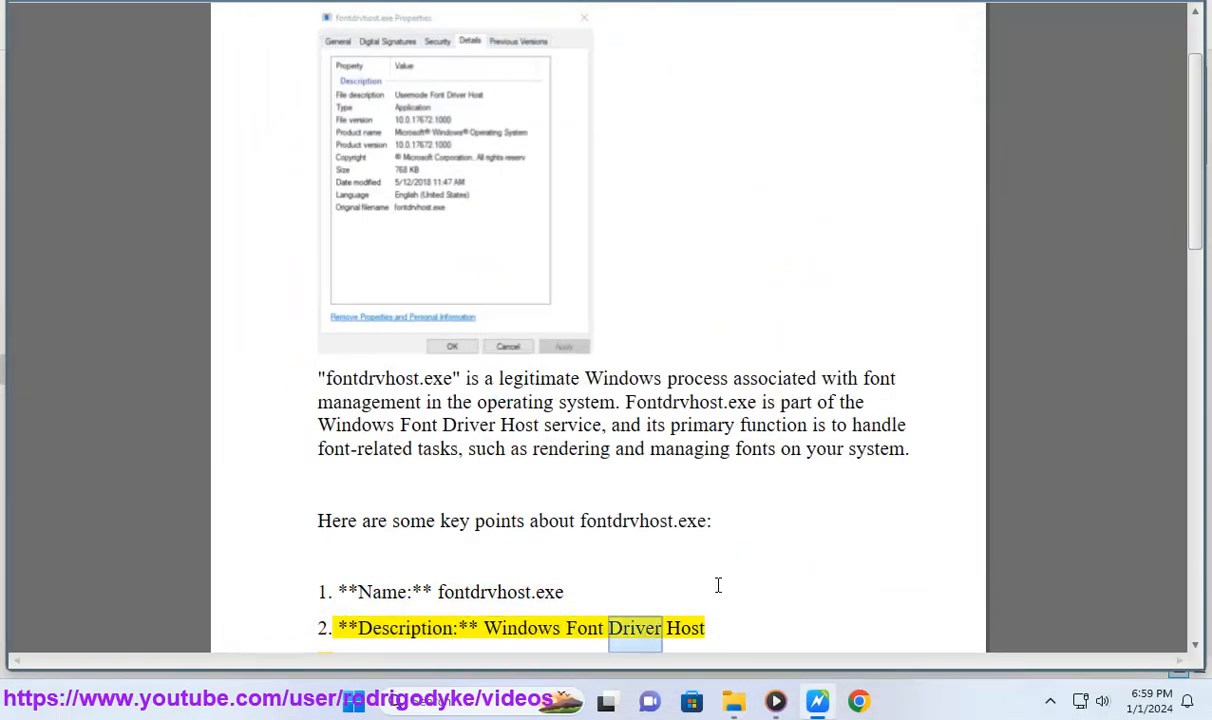
pyautogui.scroll(-3)
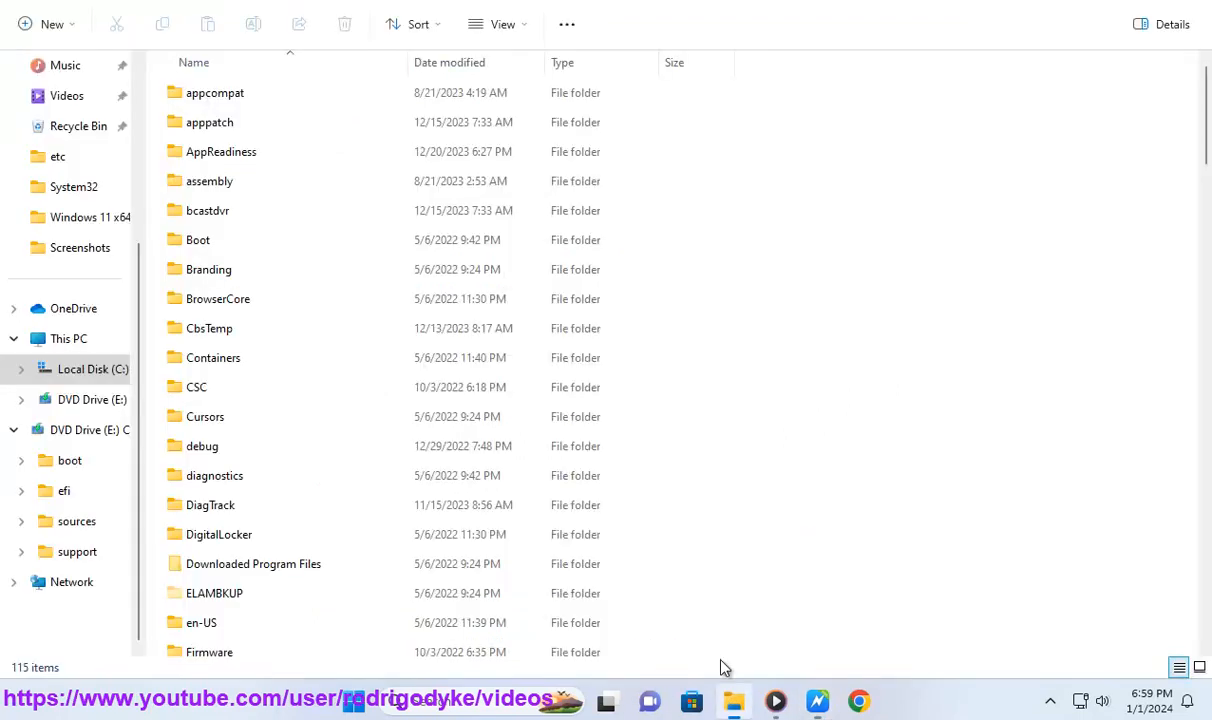
# - Scroll the C:\Windows folder list down until System32 is visible
pyautogui.scroll(-3)
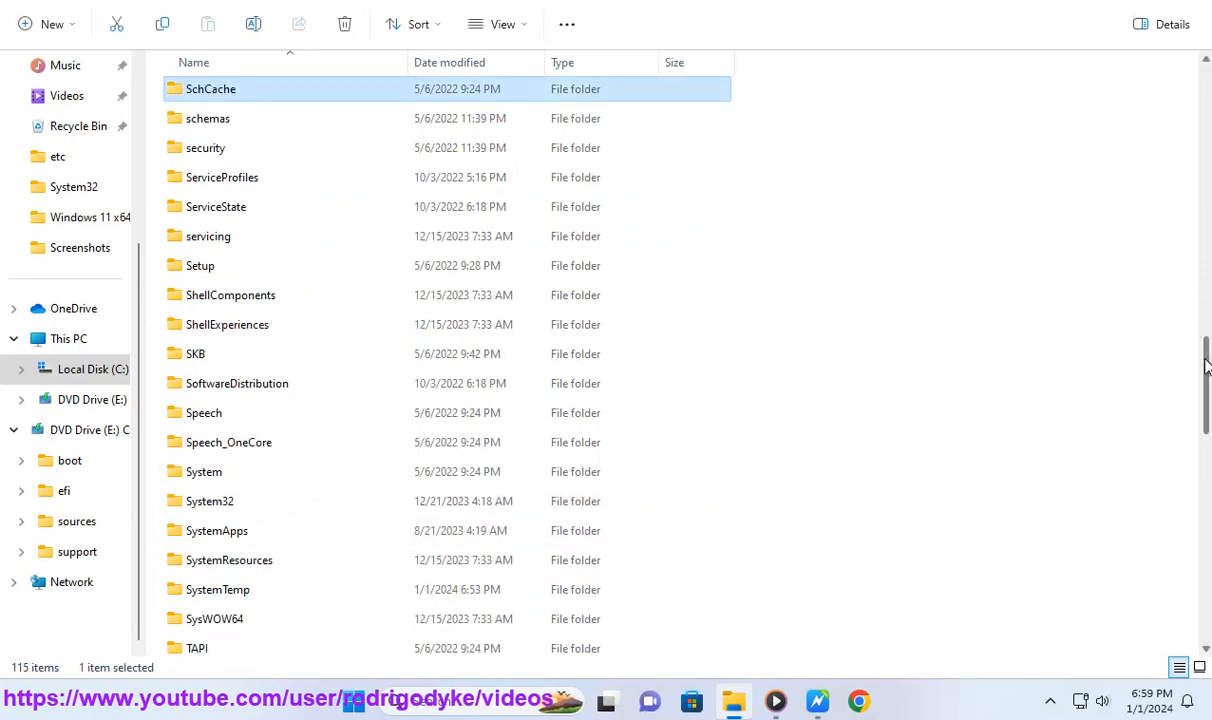
pyautogui.scroll(-3)
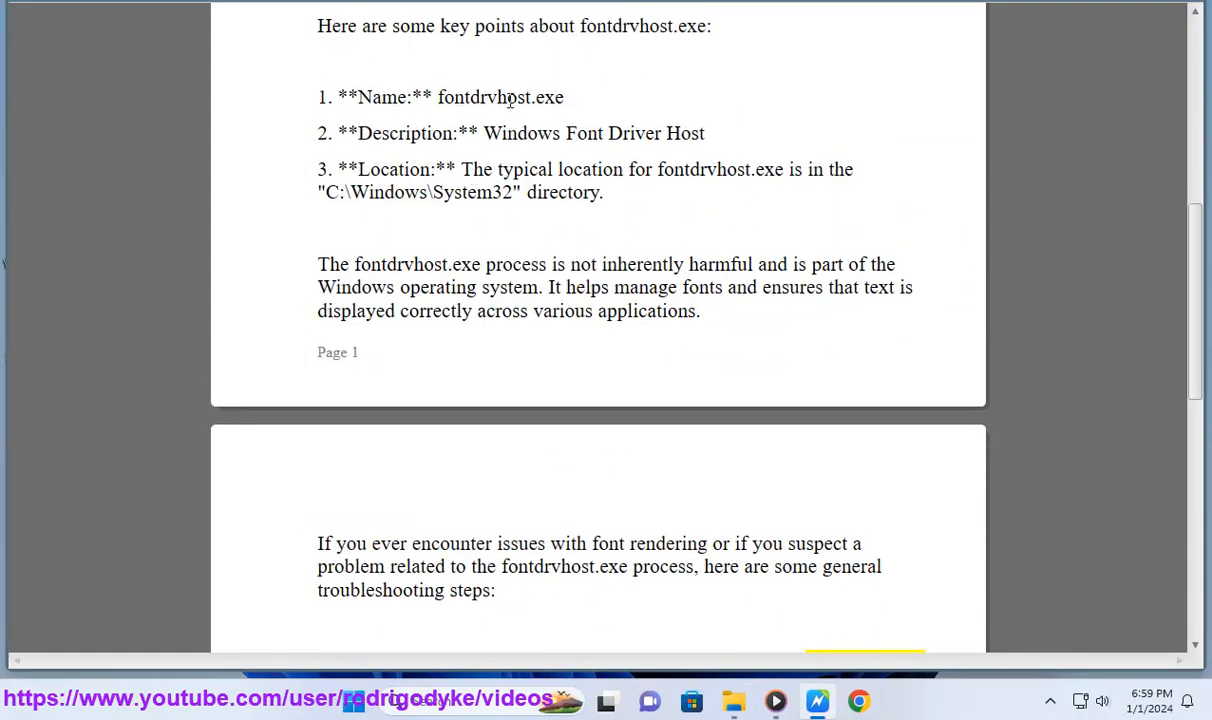
# - Search the System32 folder for 'fontdrvhost'
pyautogui.click(731, 701)
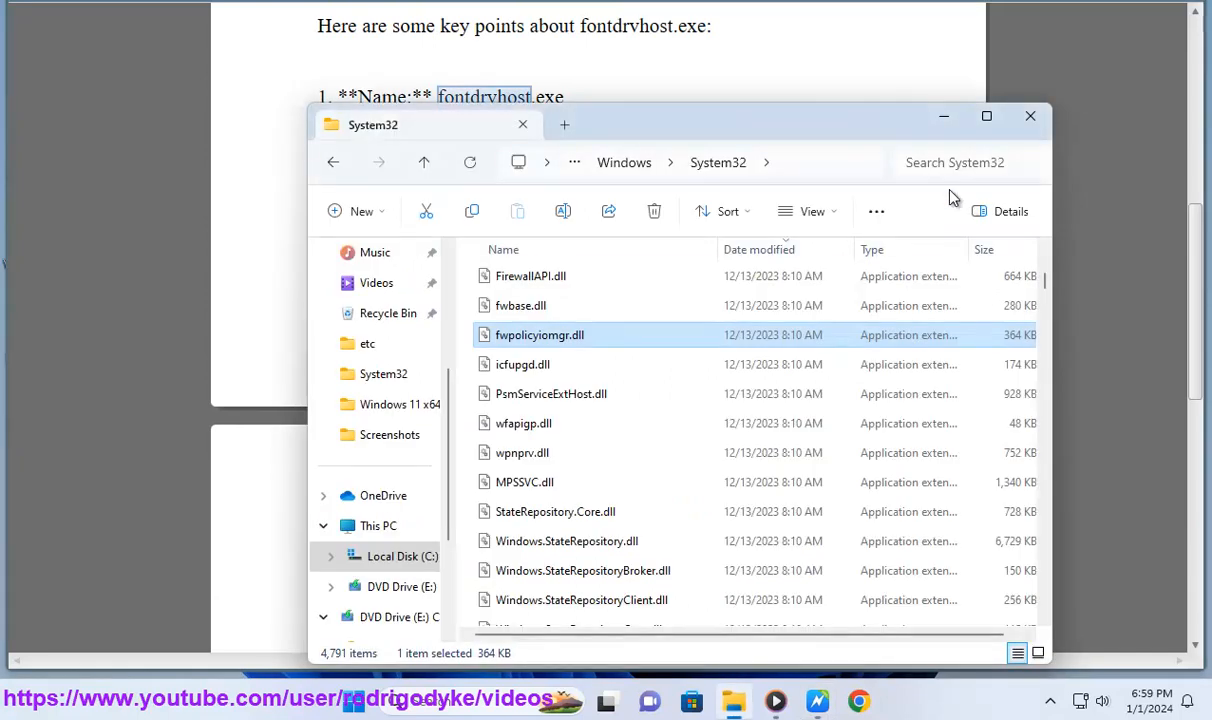
pyautogui.write('fontdrvhost')
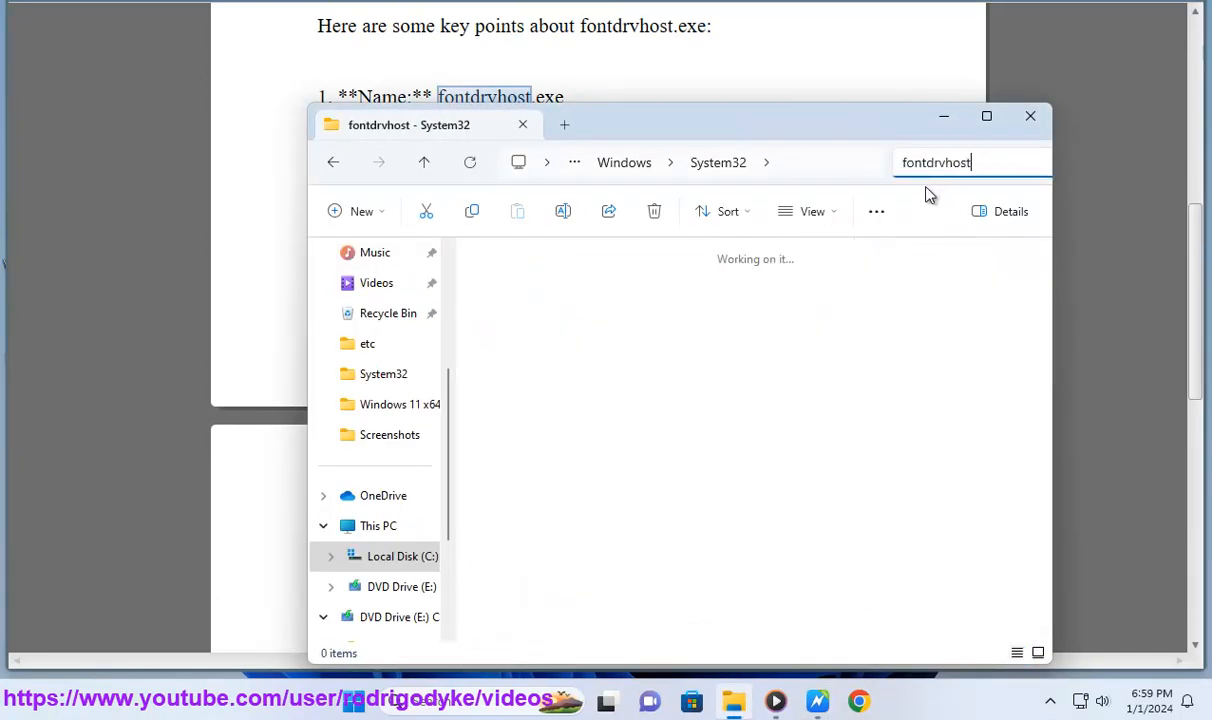
pyautogui.press('Enter')
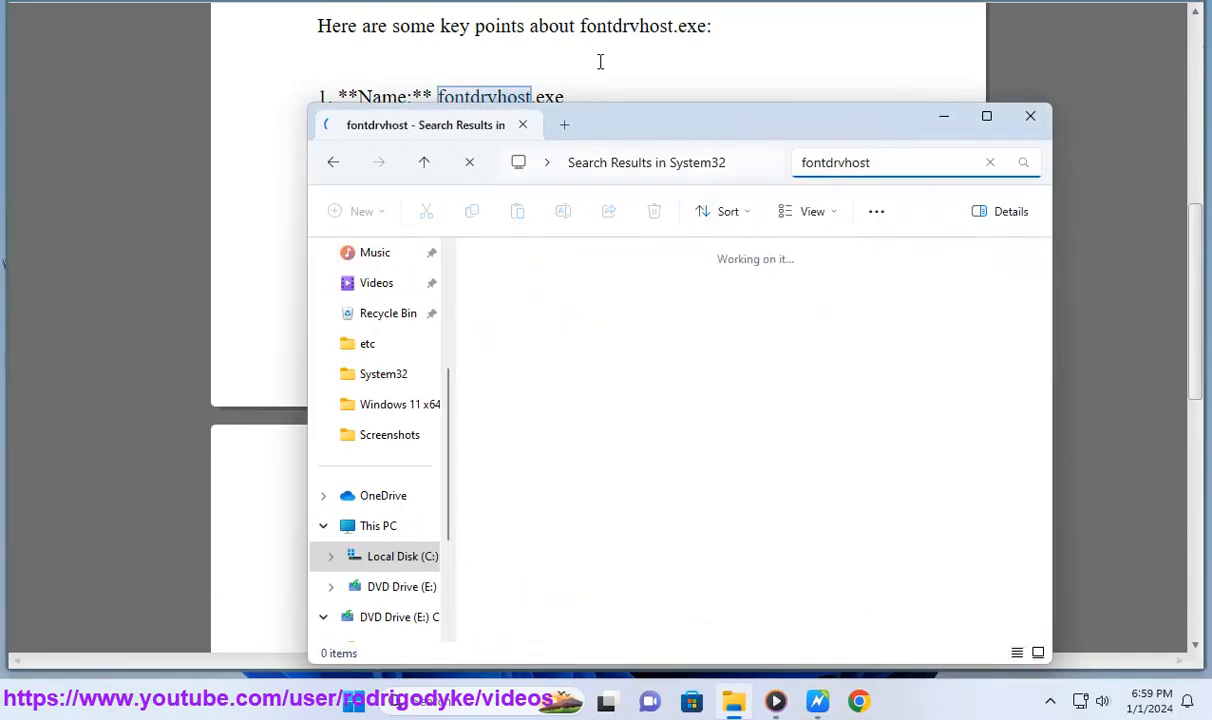
# - Follow the article briefly, then open fontdrvhost.exe's Properties showing C:\Windows\System32
pyautogui.click(1030, 117)
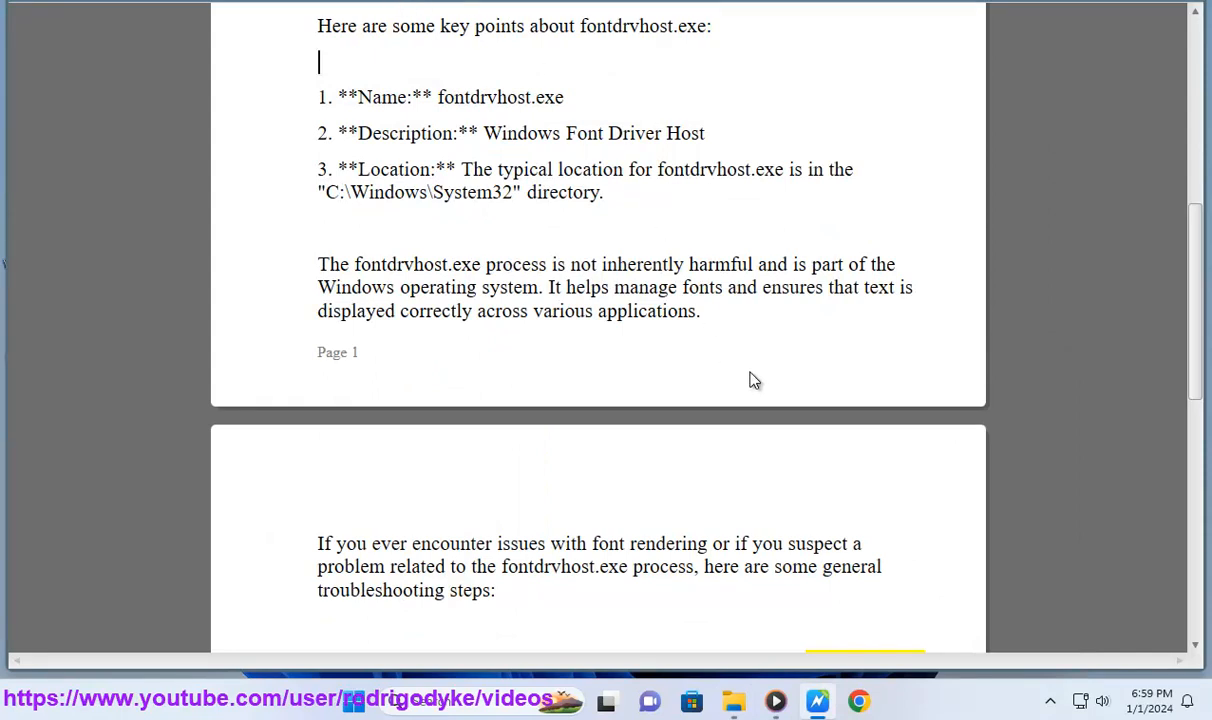
pyautogui.scroll(-3)
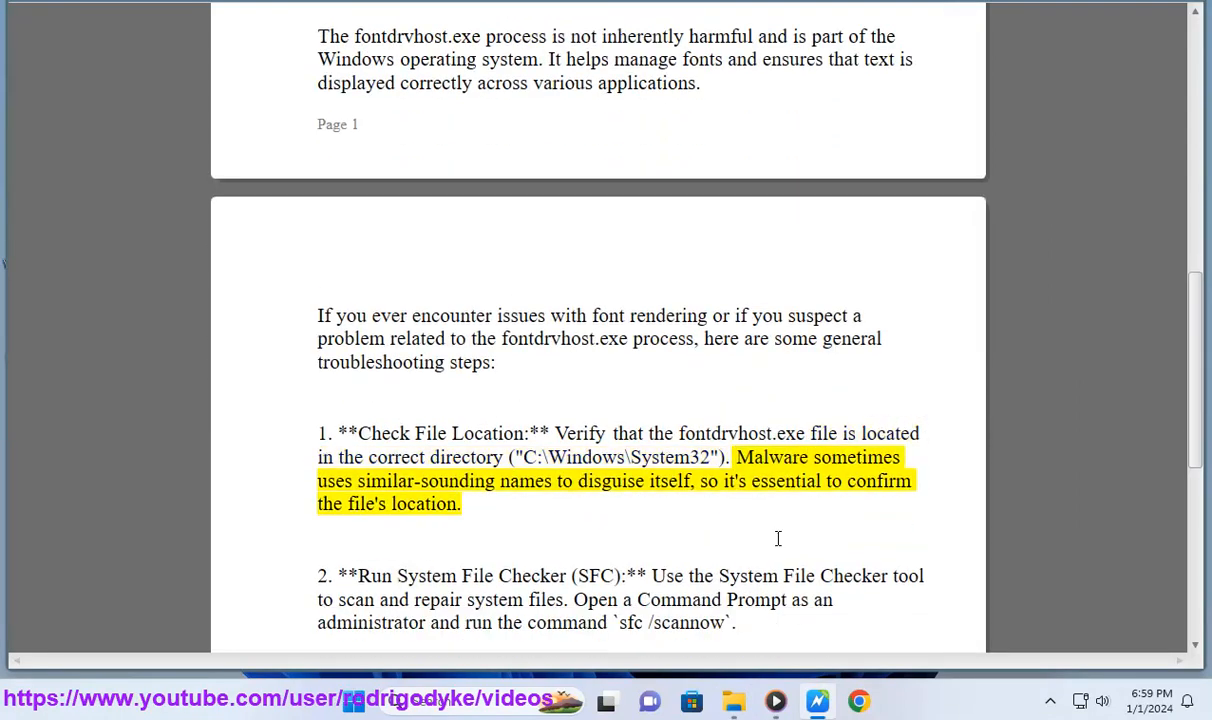
pyautogui.click(733, 701)
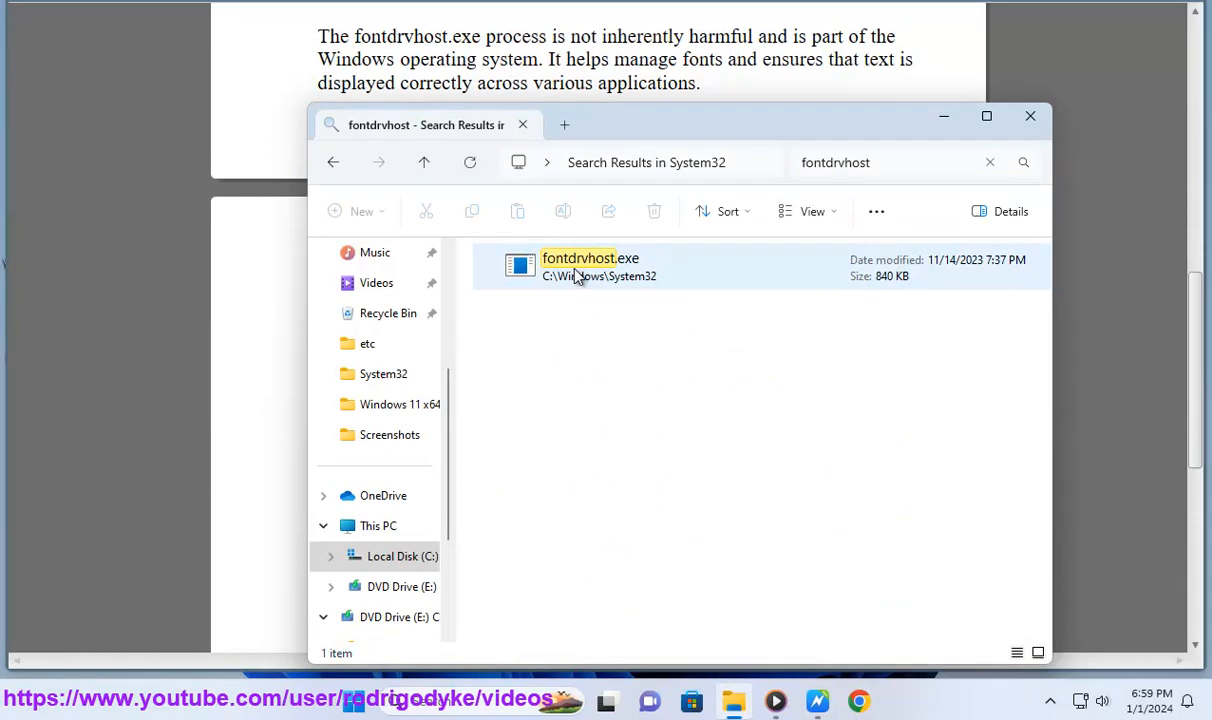
pyautogui.click(580, 267)
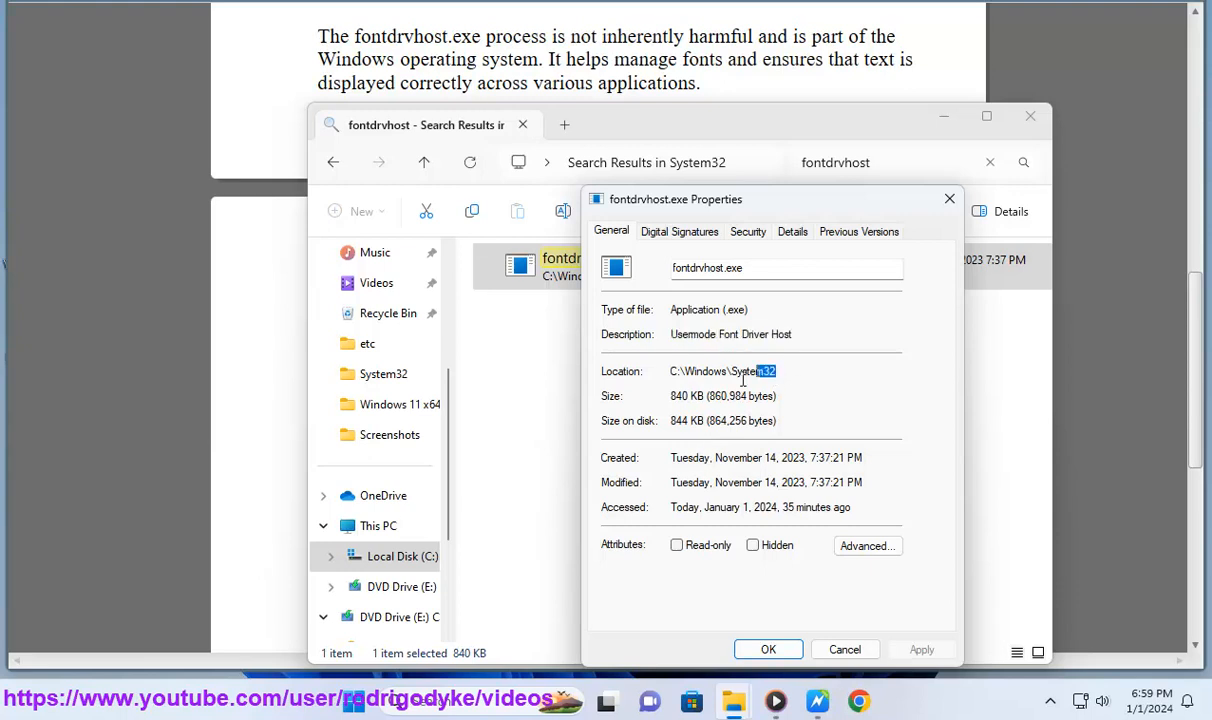
# - Check the Microsoft Windows signature certificate and version details, then close Properties
pyautogui.click(679, 231)
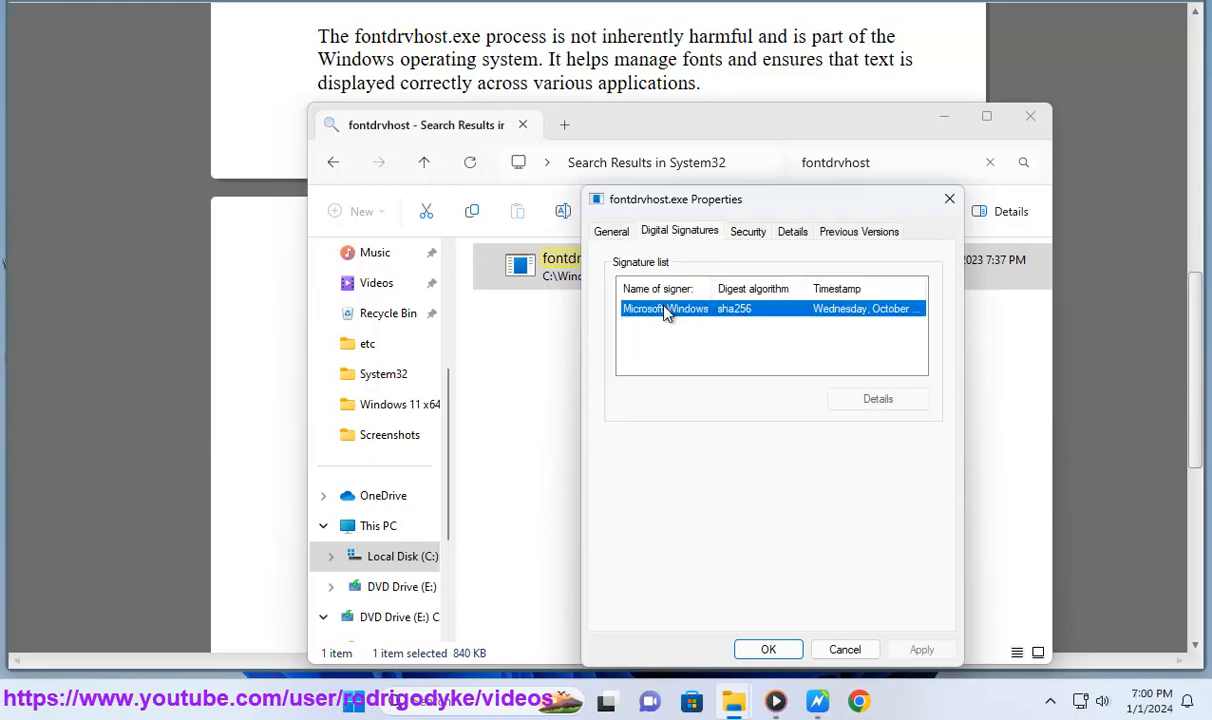
pyautogui.click(877, 398)
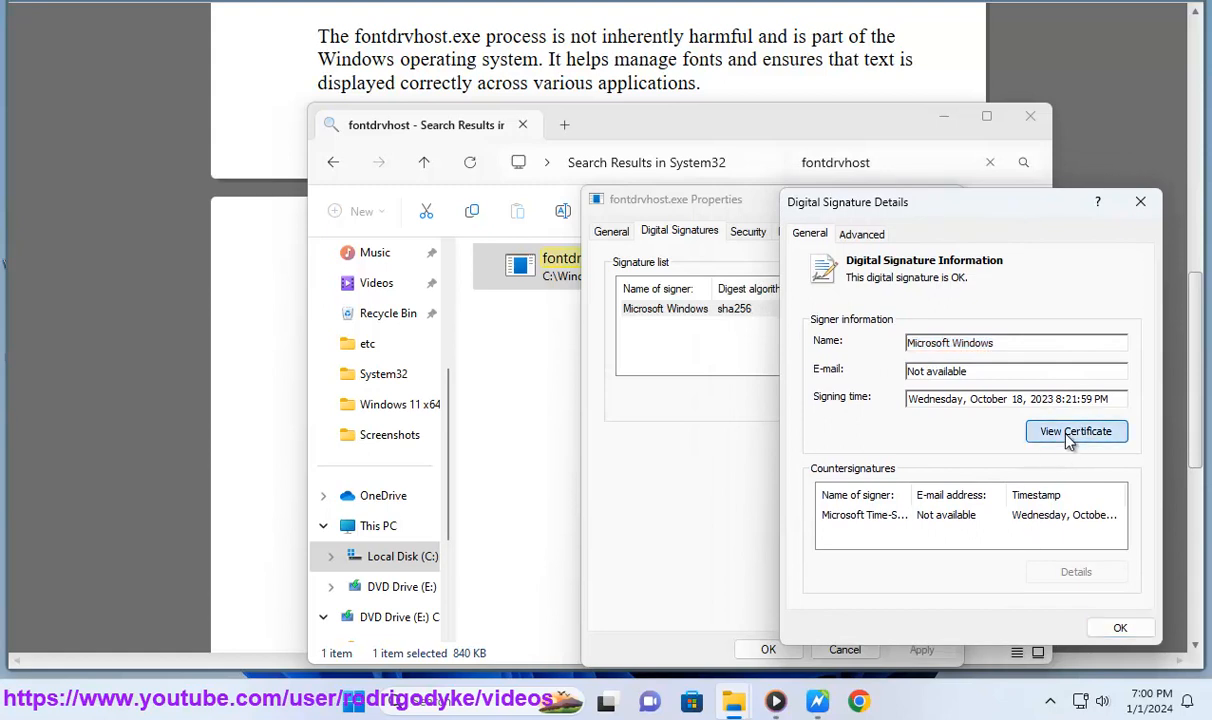
pyautogui.click(1076, 431)
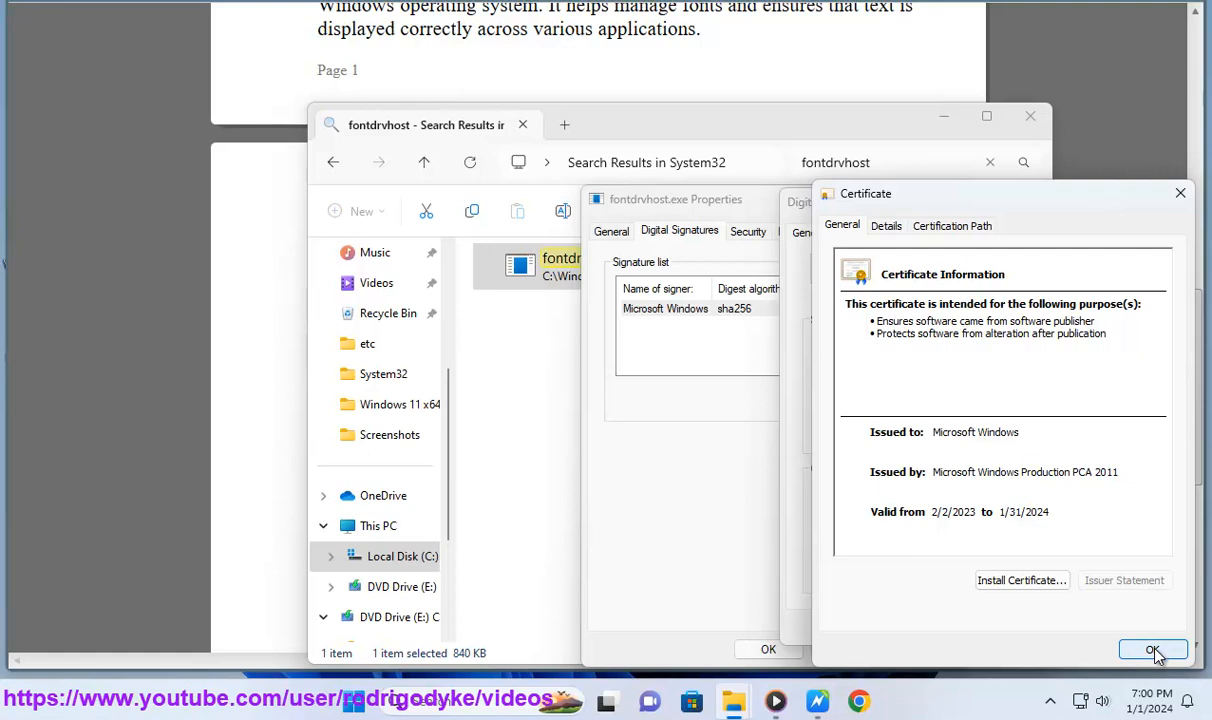
pyautogui.click(1153, 649)
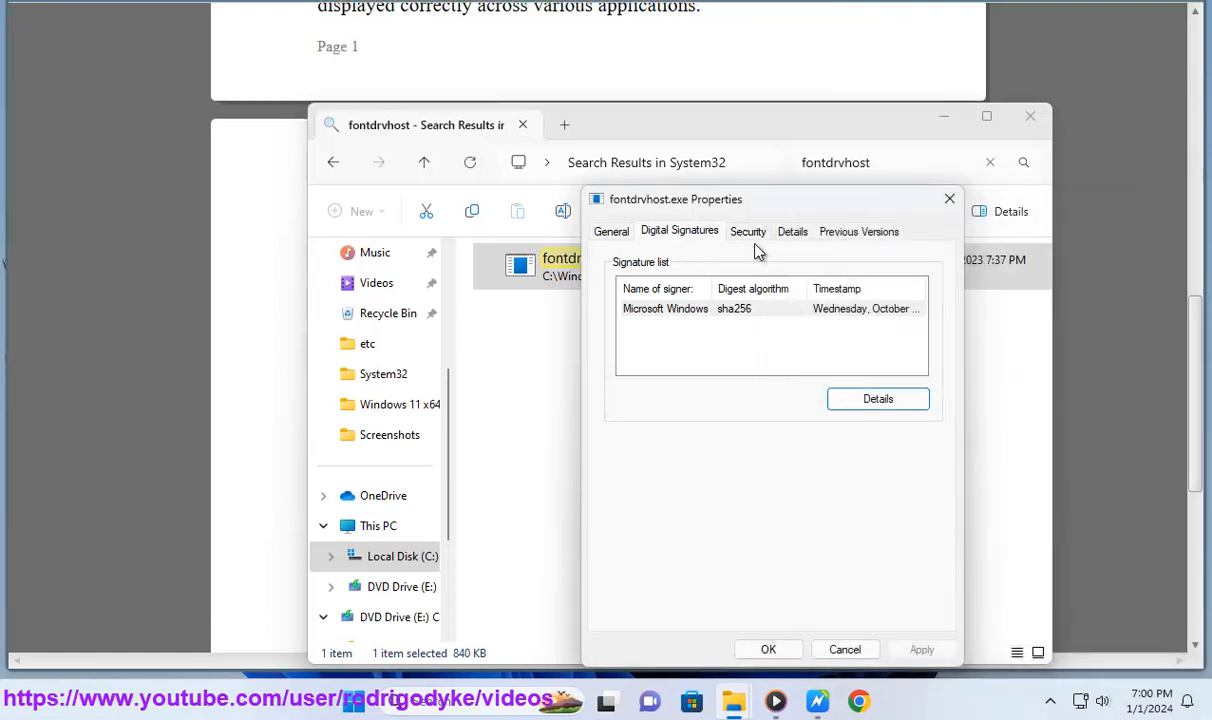
pyautogui.click(792, 231)
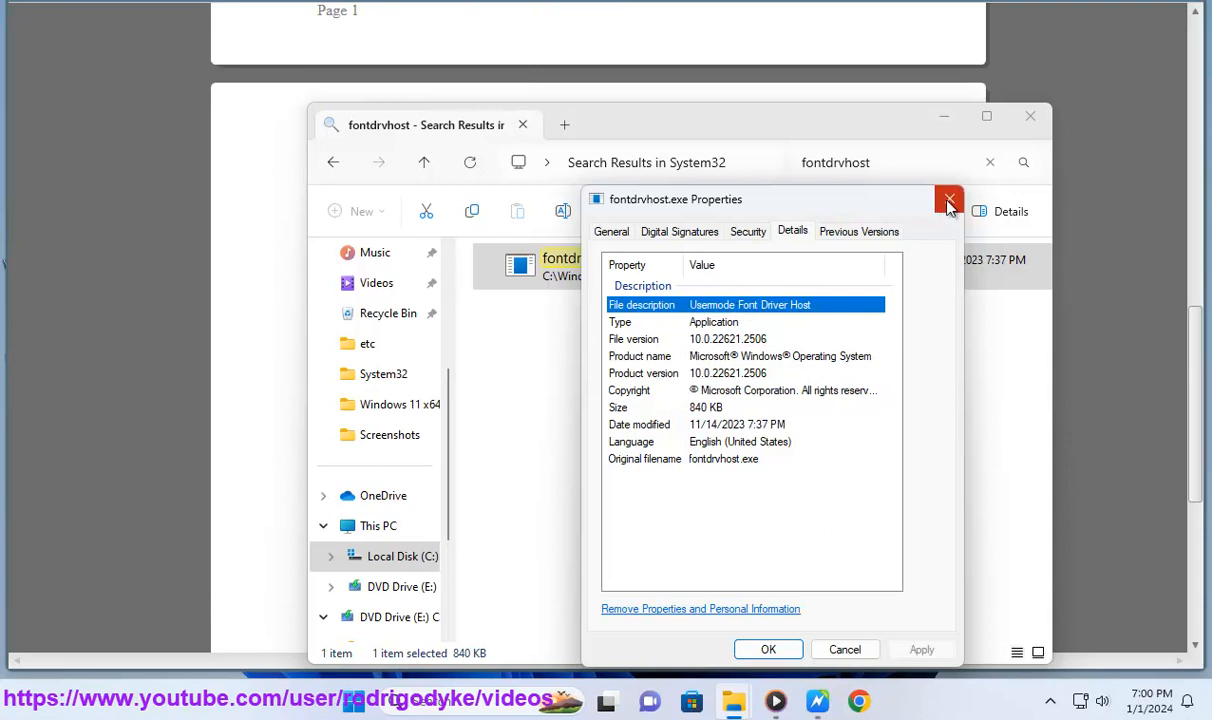
pyautogui.click(949, 199)
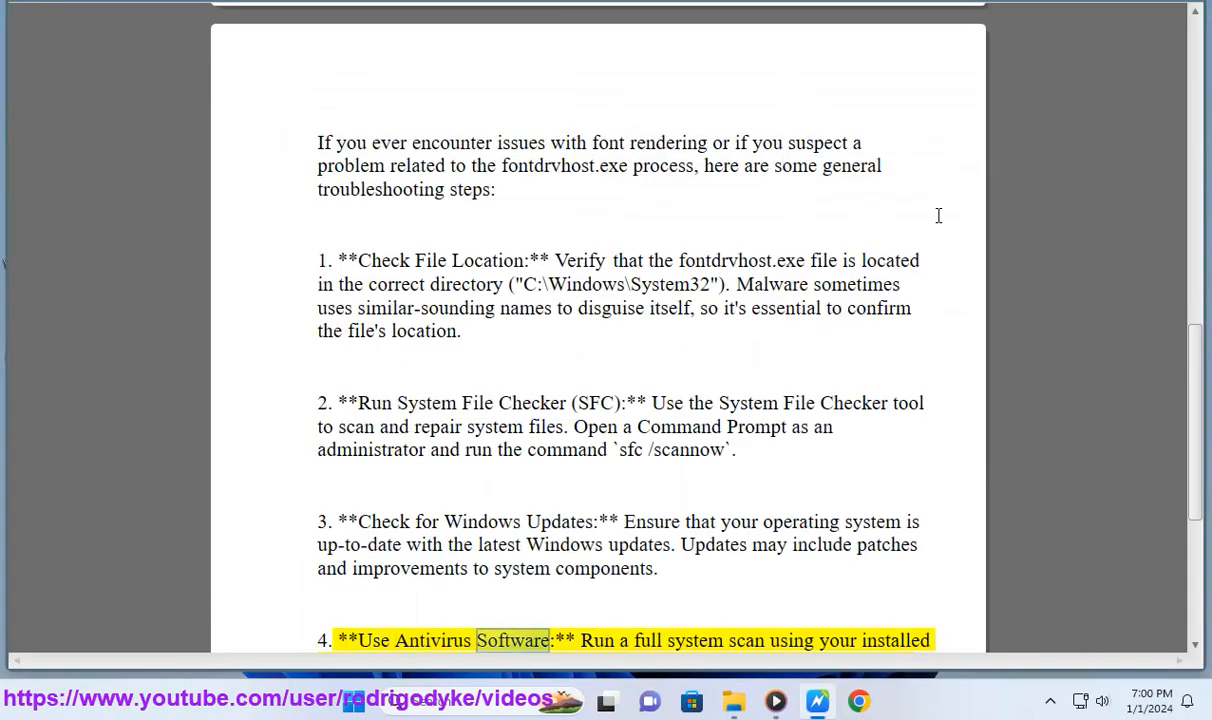
# - Follow Read Aloud through the troubleshooting steps to the fourth, about antivirus scans
pyautogui.doubleClick(902, 640)
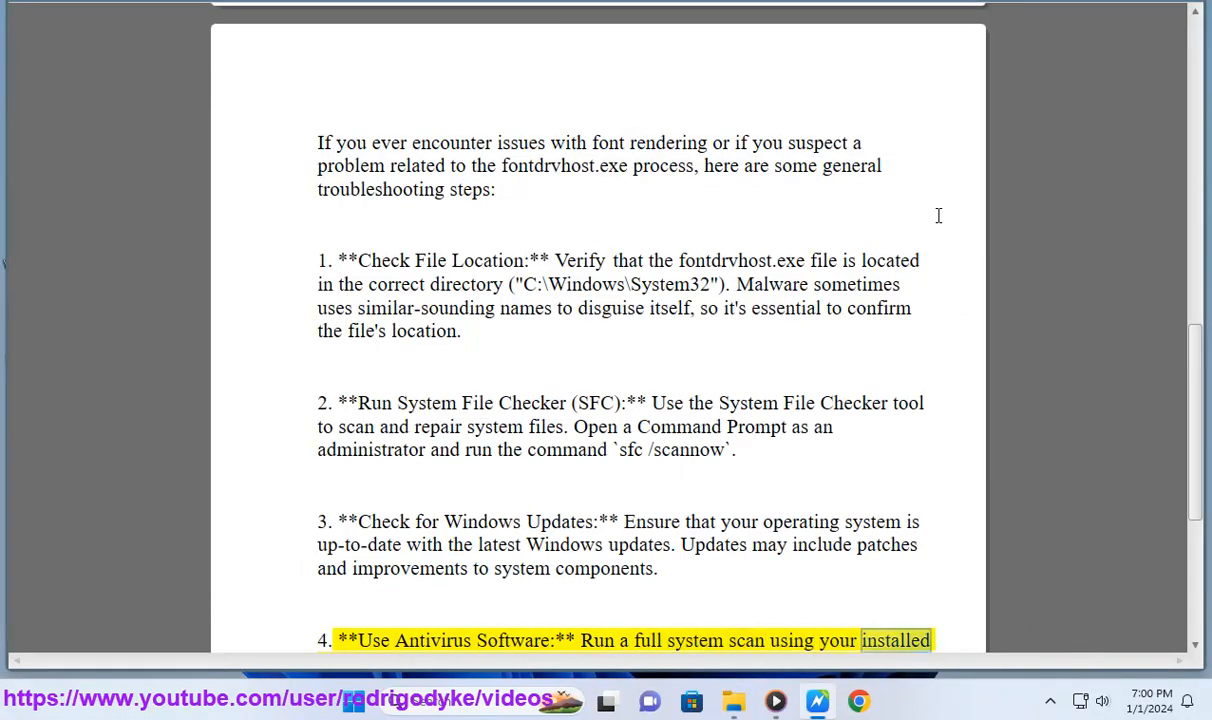
pyautogui.scroll(-3)
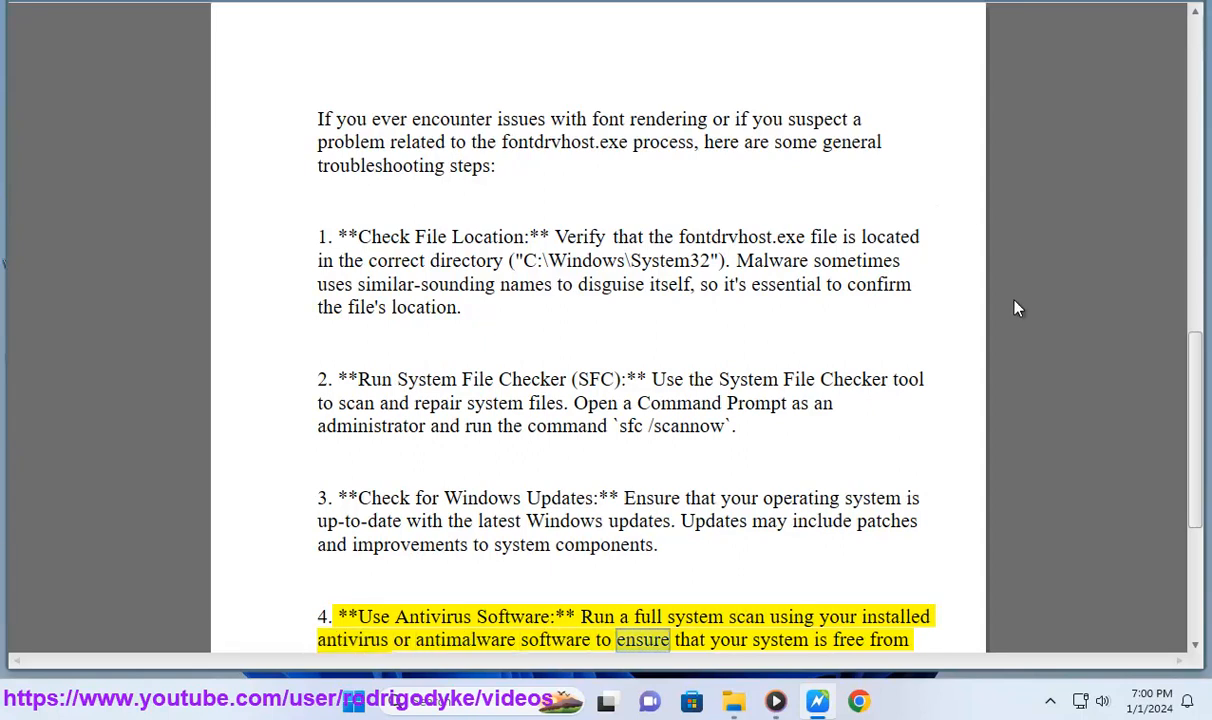